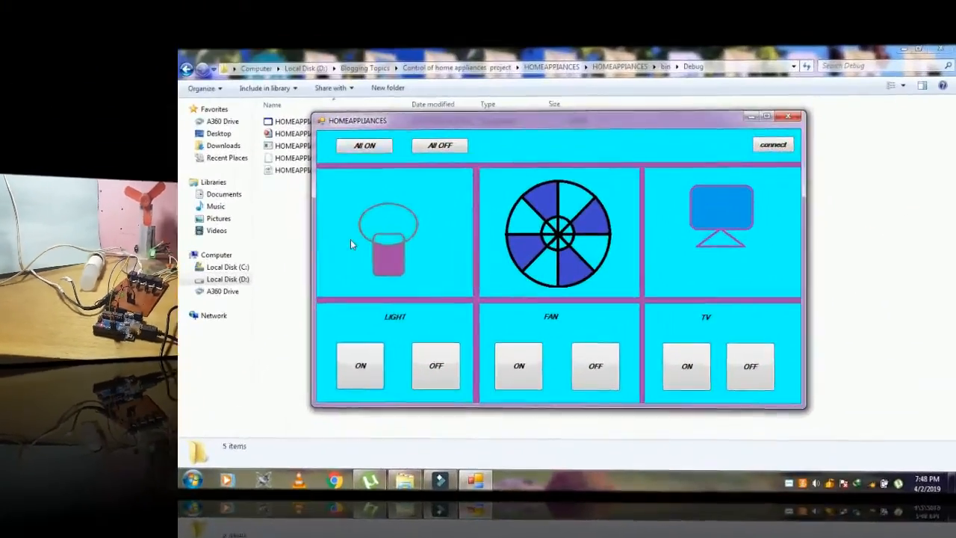
Step: In the HMI panel, switch the light on and off, then turn the fan on
click(360, 366)
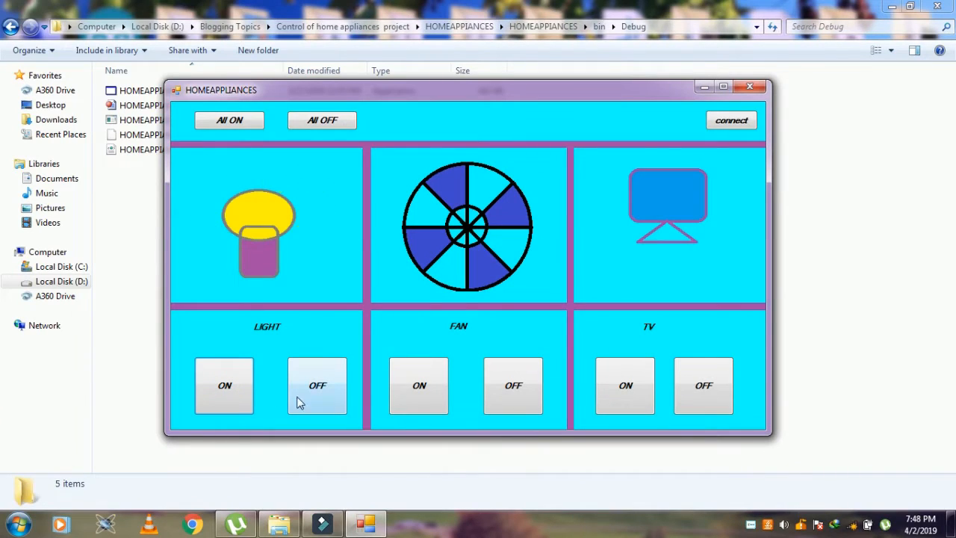
click(317, 386)
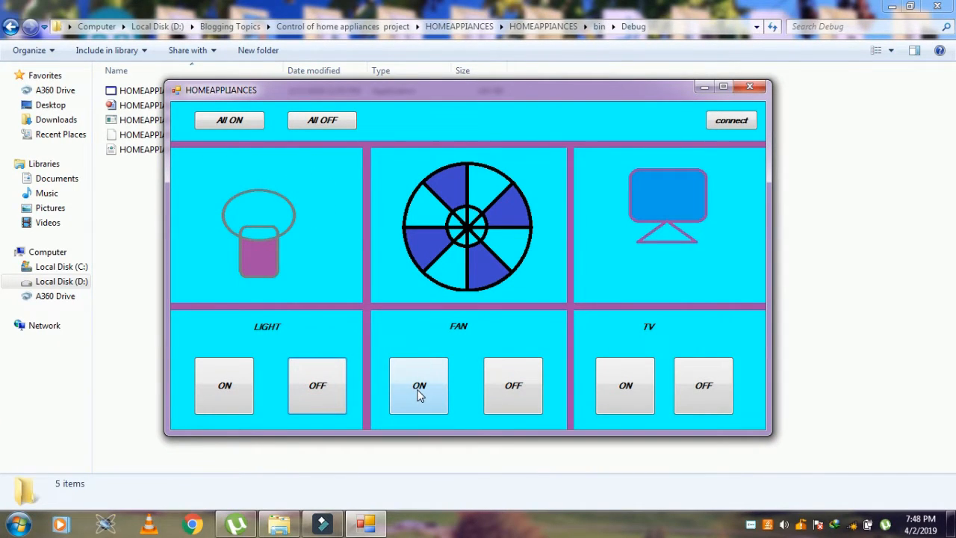
click(513, 385)
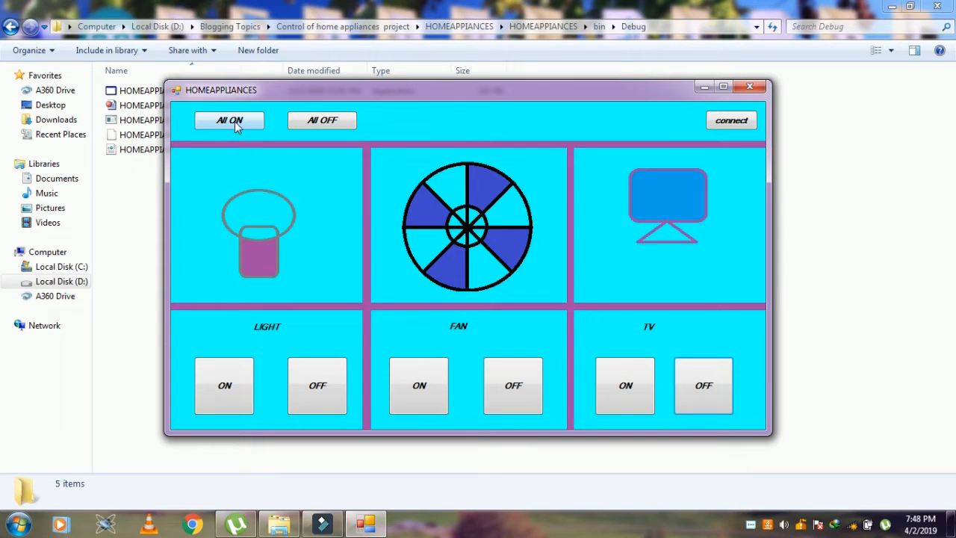
Step: Switch all three appliances on and off, connect the panel, and return to the Arduino IDE
click(229, 120)
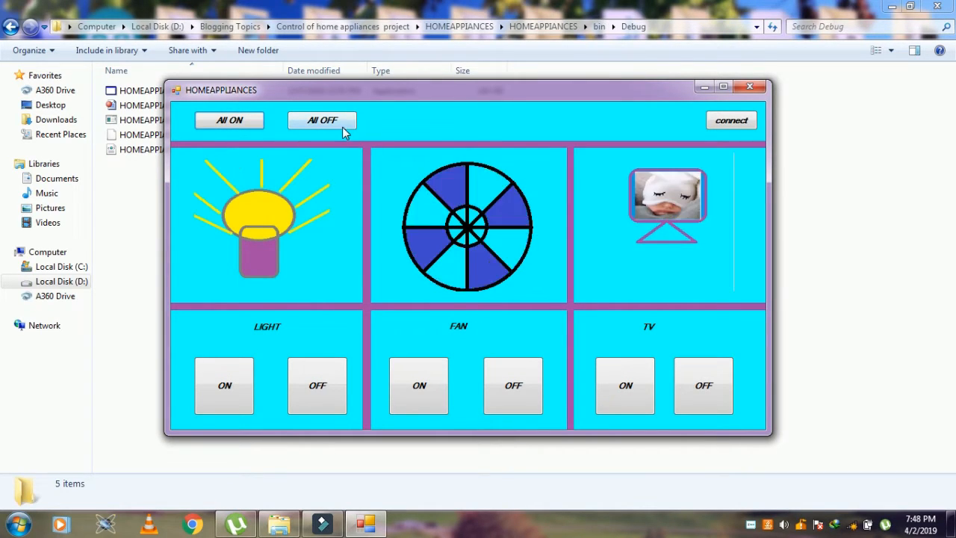
click(322, 120)
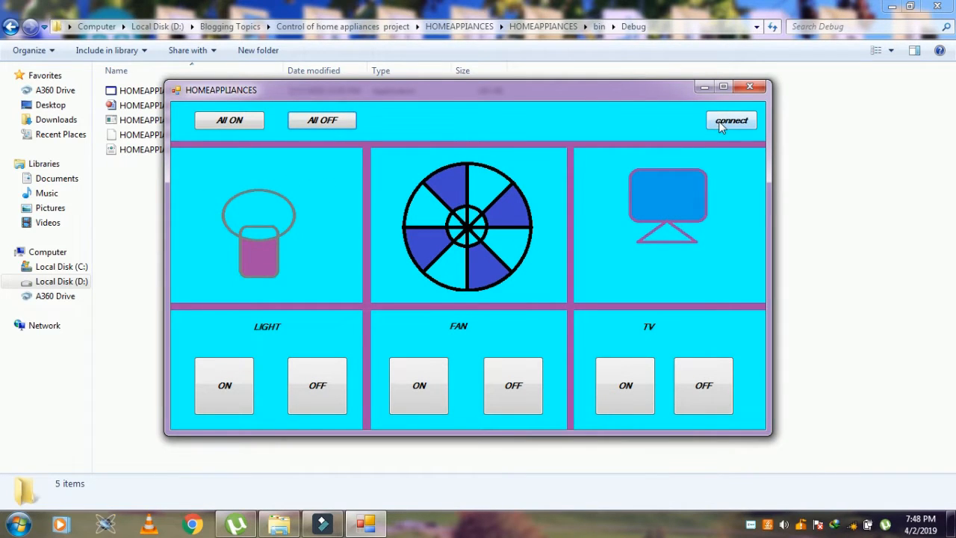
click(731, 120)
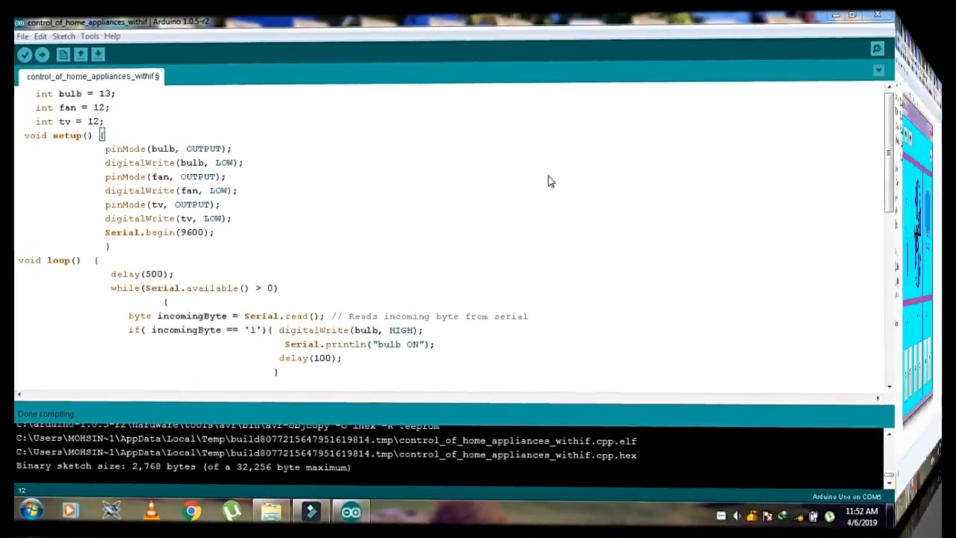
click(852, 14)
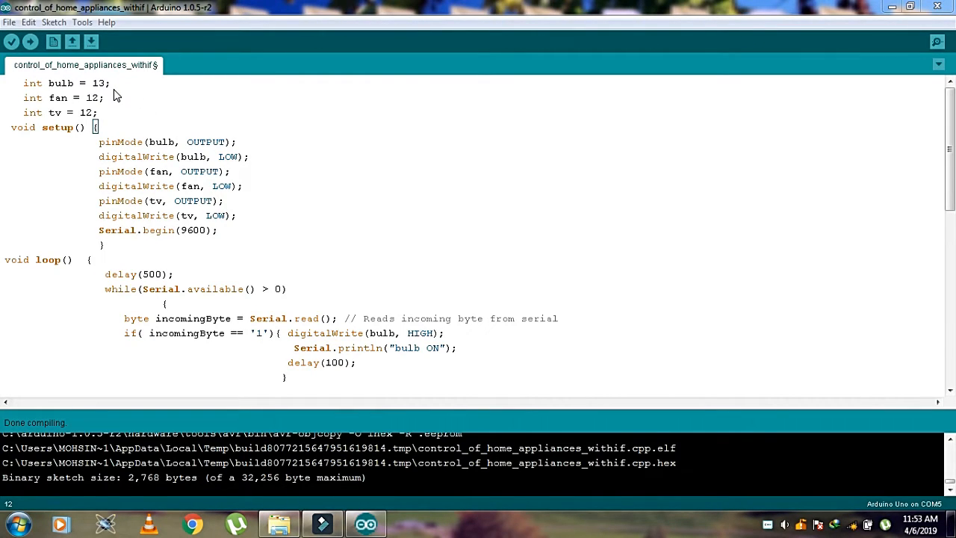
mouse_move(85, 92)
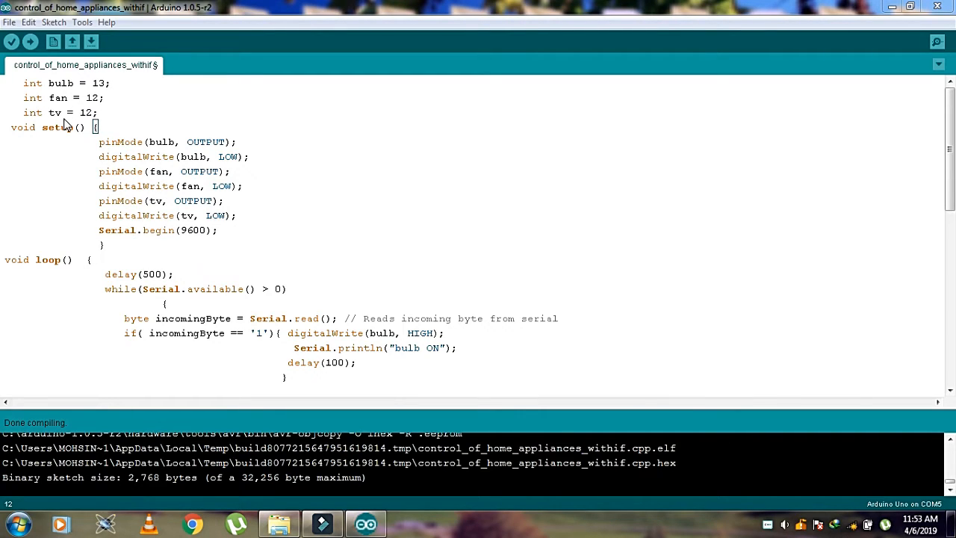
mouse_move(121, 112)
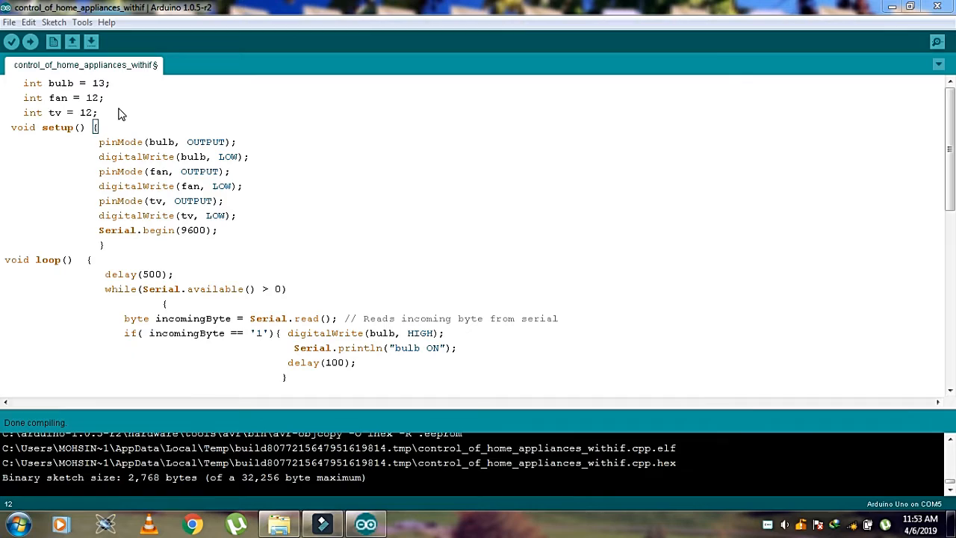
mouse_move(114, 103)
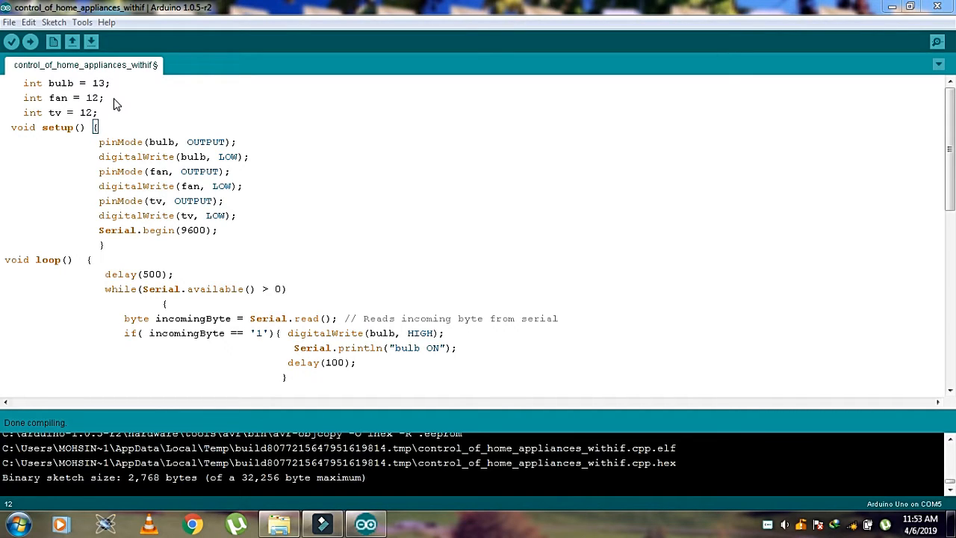
mouse_move(116, 98)
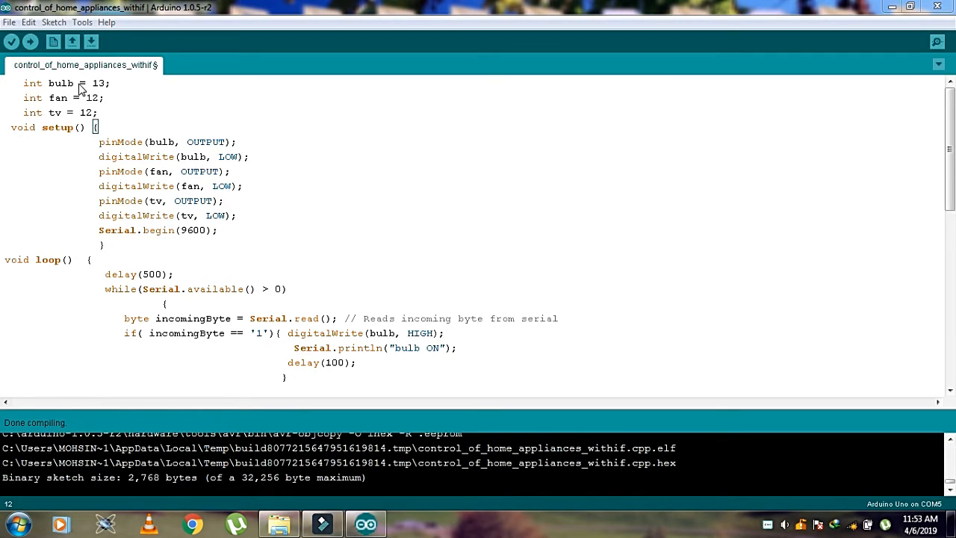
mouse_move(75, 108)
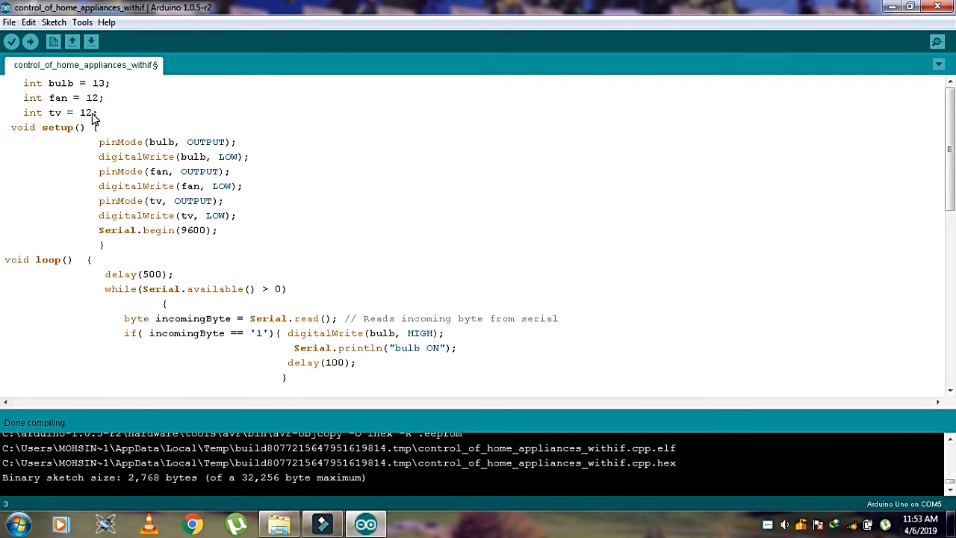
Step: Change the TV declaration to read int tv = 11;
text(1)
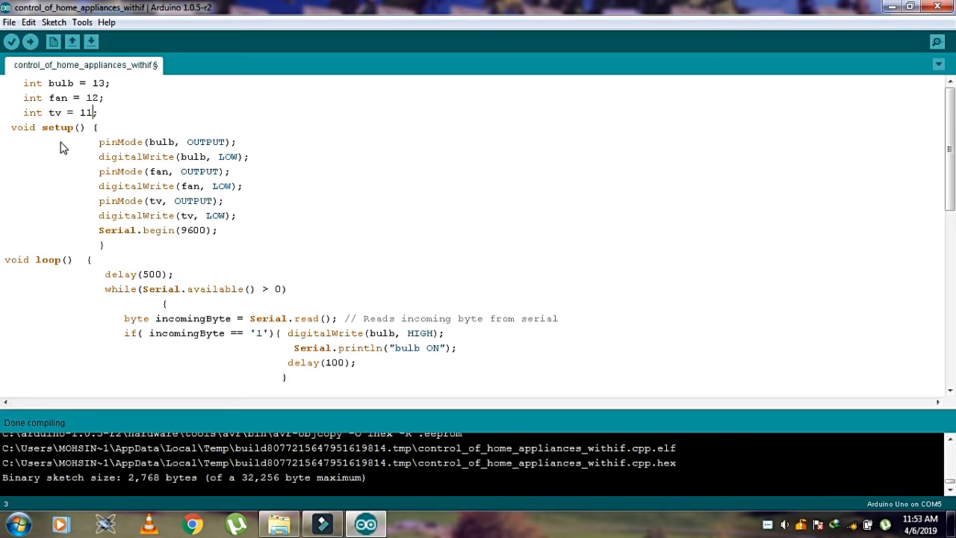
mouse_move(105, 155)
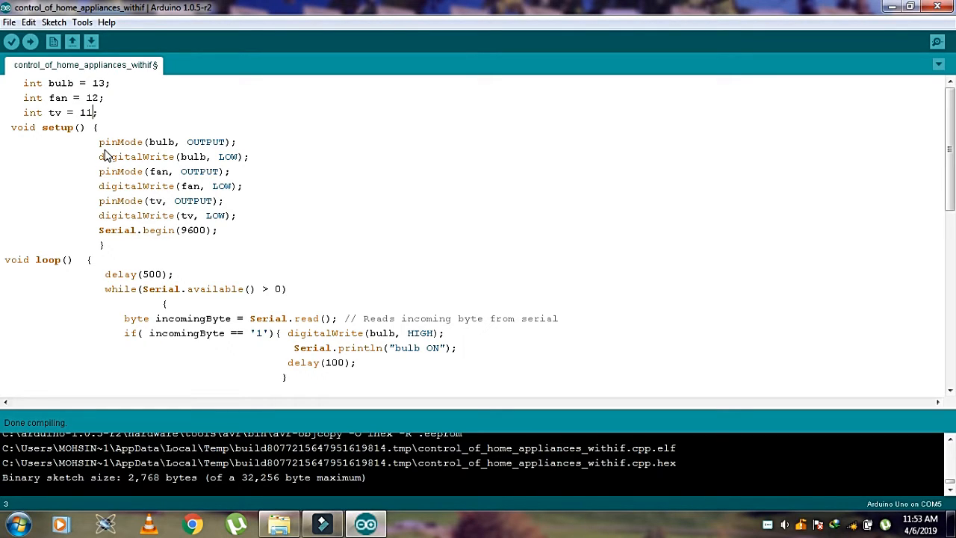
mouse_move(263, 187)
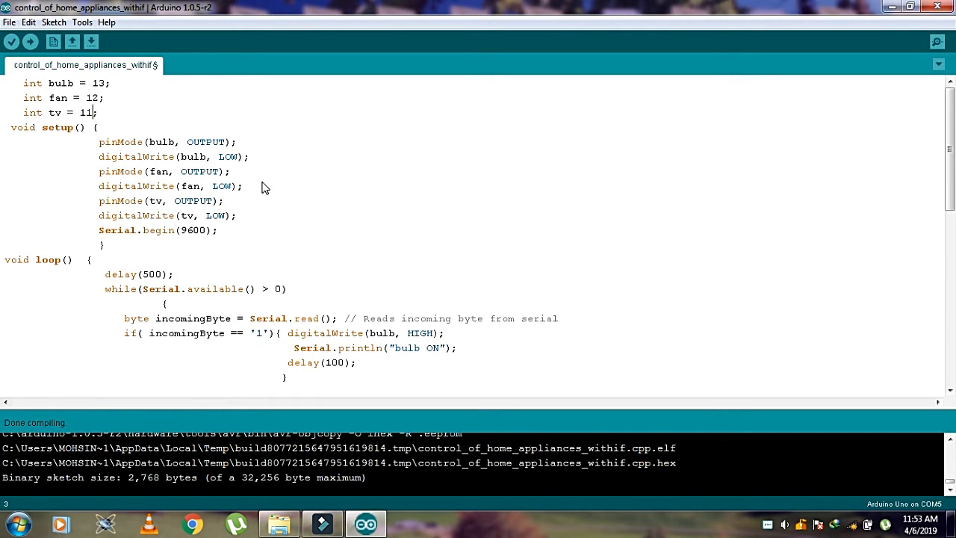
scroll(down, 3)
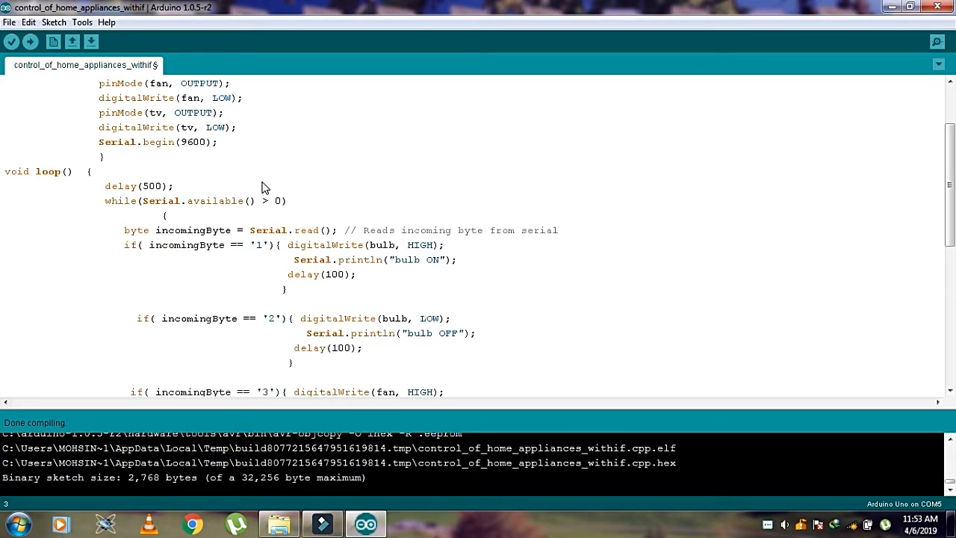
scroll(down, 3)
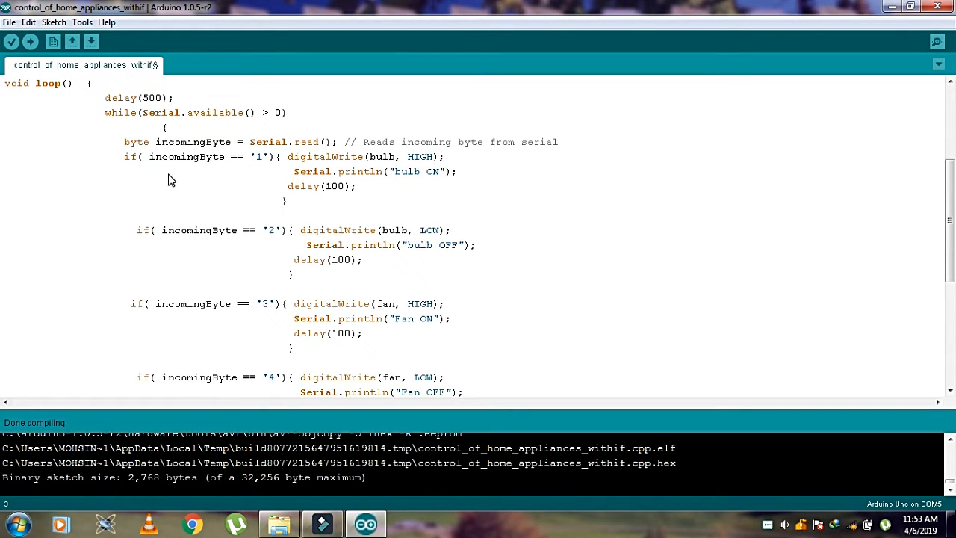
mouse_move(134, 179)
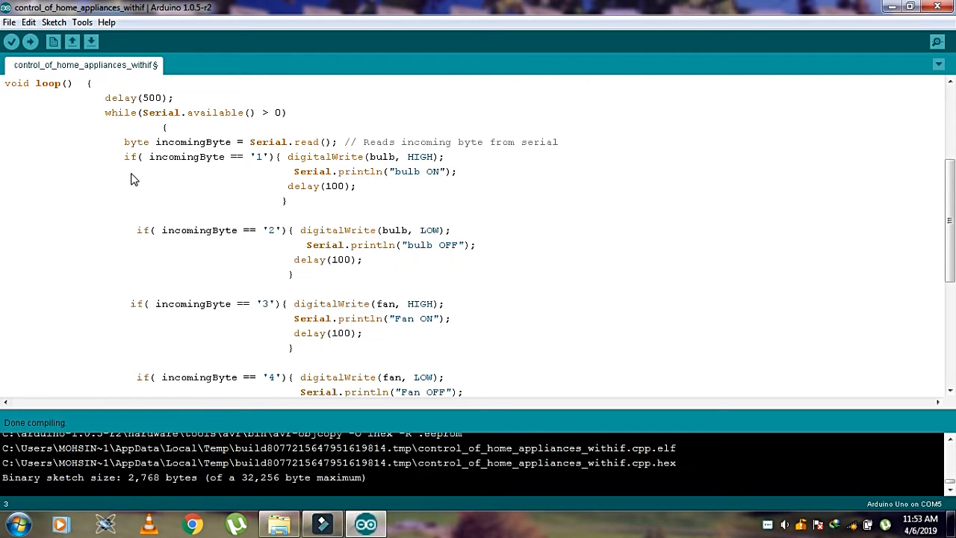
mouse_move(194, 184)
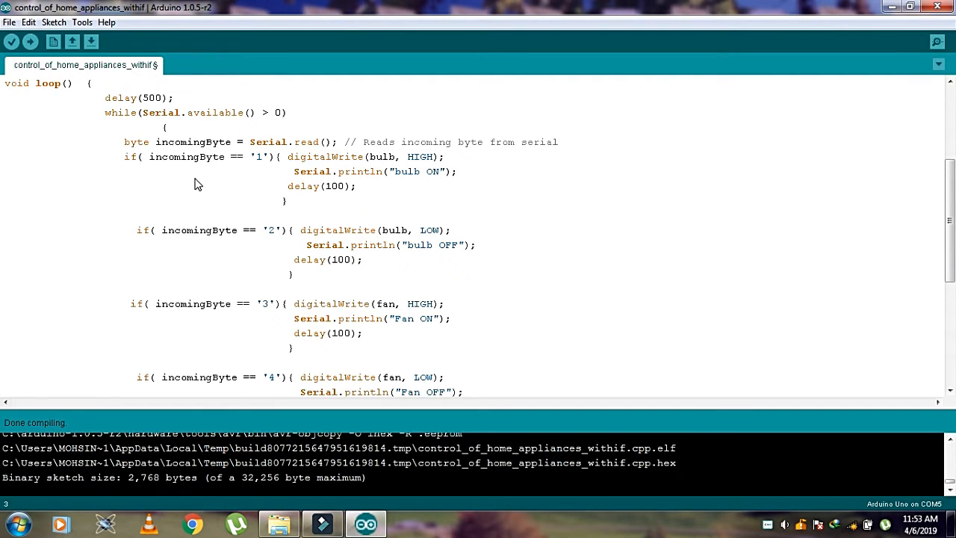
mouse_move(187, 184)
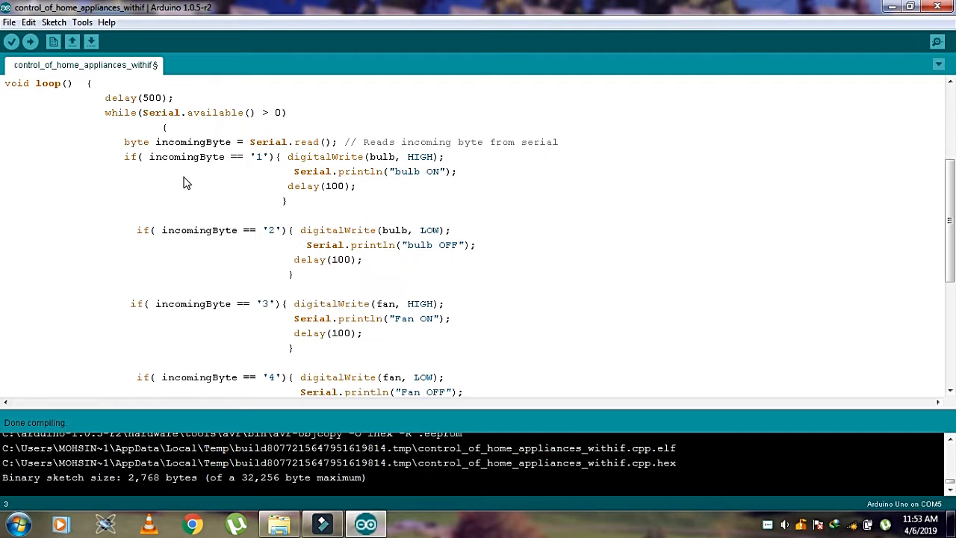
mouse_move(332, 165)
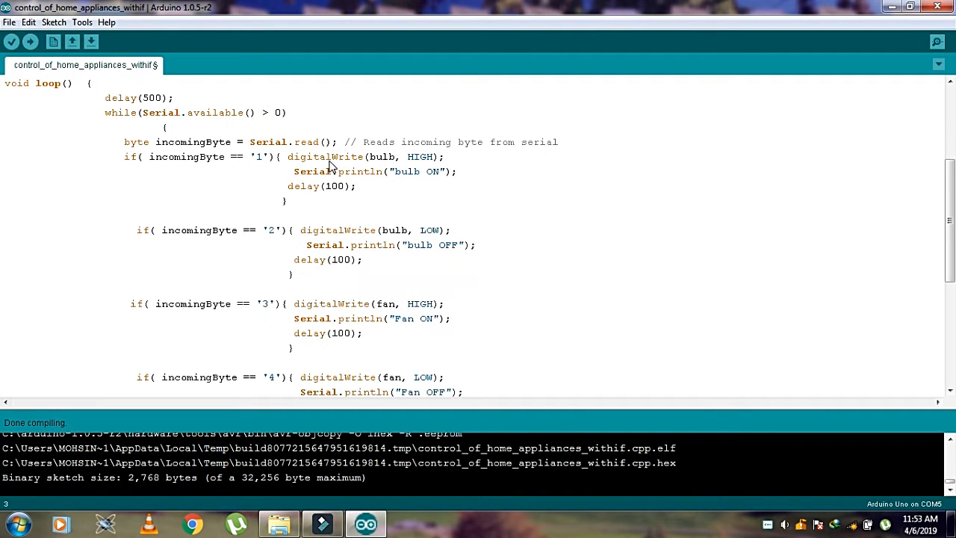
mouse_move(345, 168)
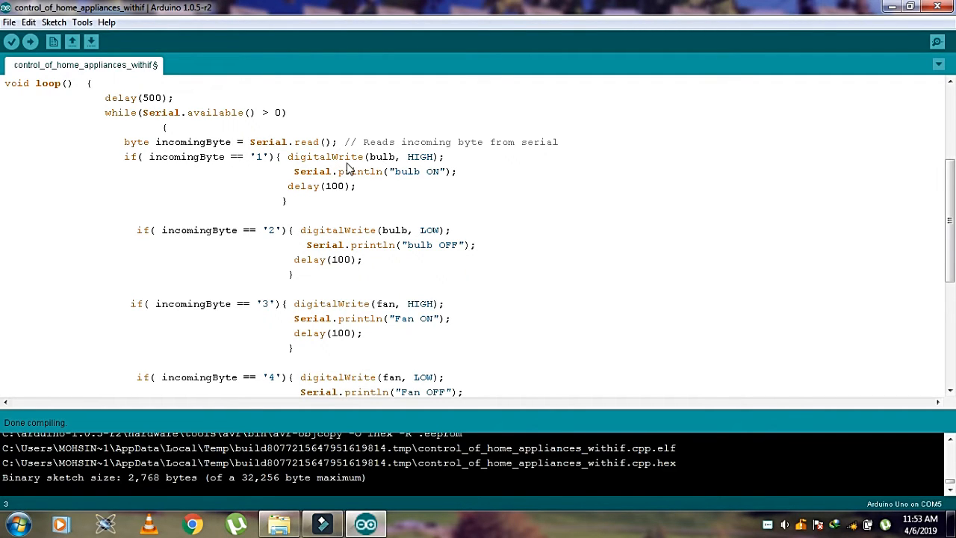
scroll(up, 3)
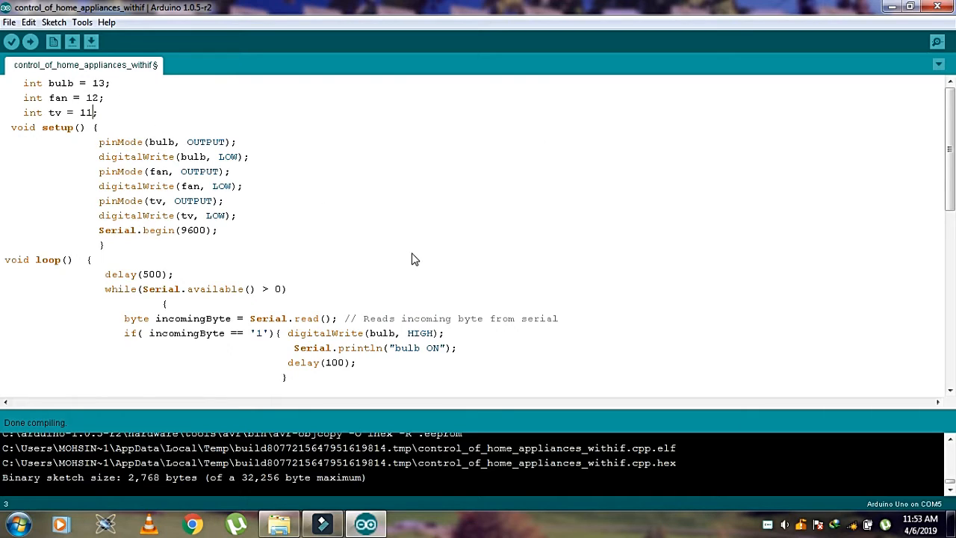
scroll(down, 3)
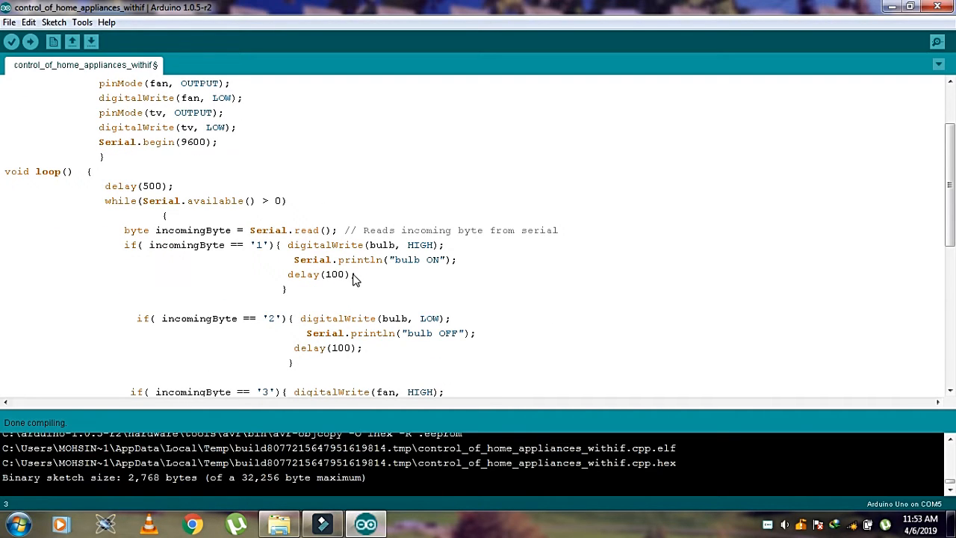
mouse_move(366, 255)
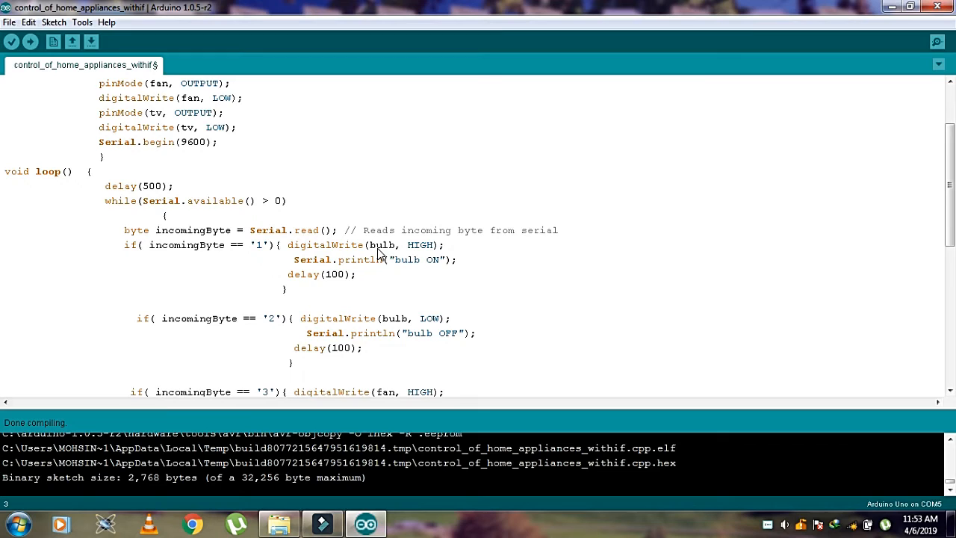
scroll(down, 3)
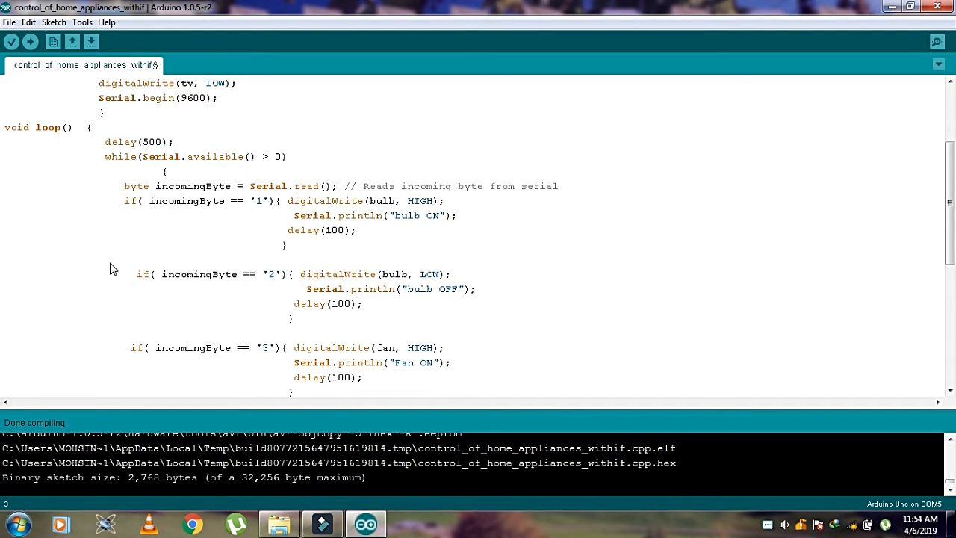
mouse_move(179, 279)
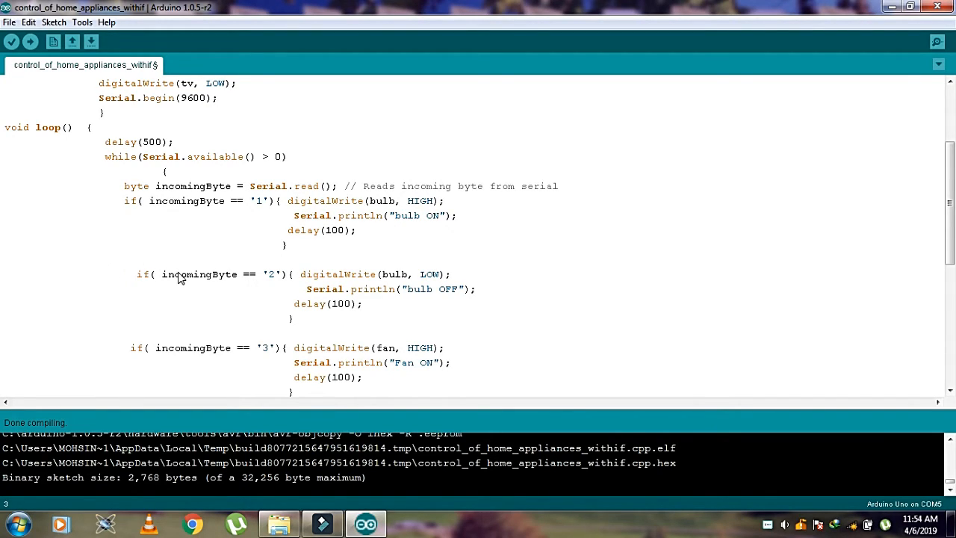
mouse_move(266, 290)
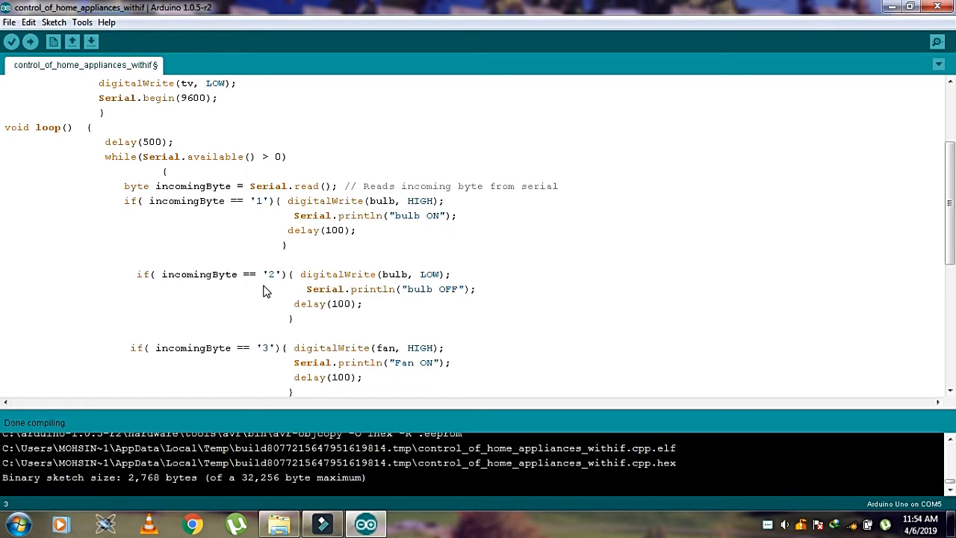
mouse_move(297, 288)
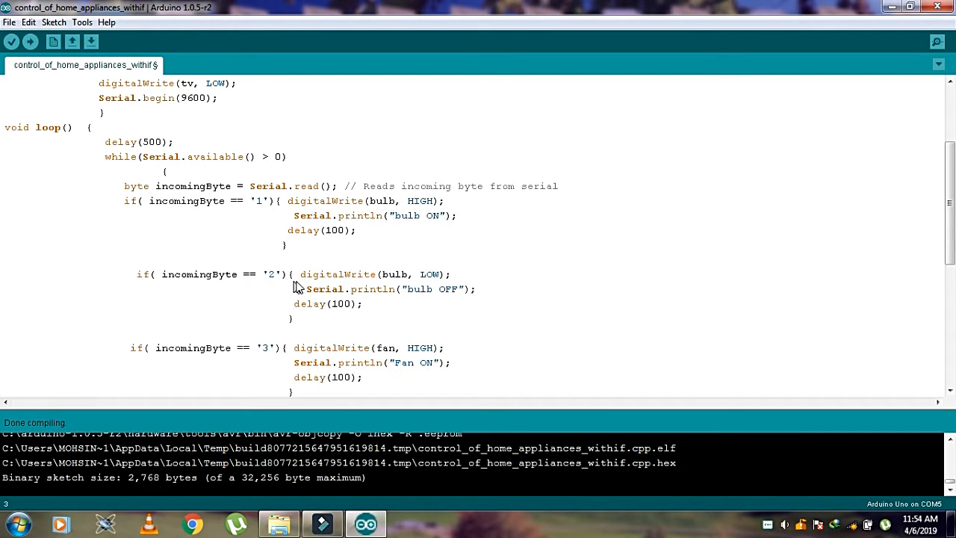
mouse_move(359, 285)
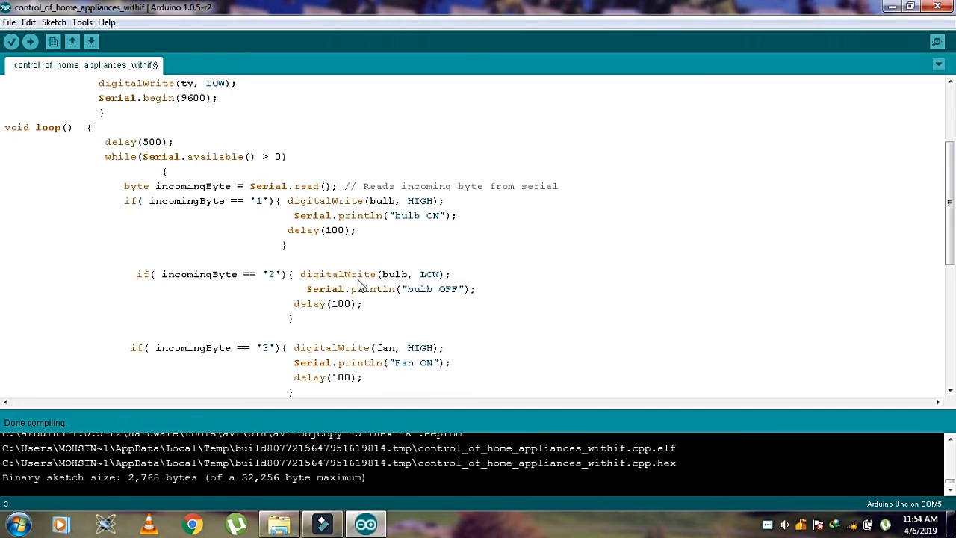
mouse_move(397, 284)
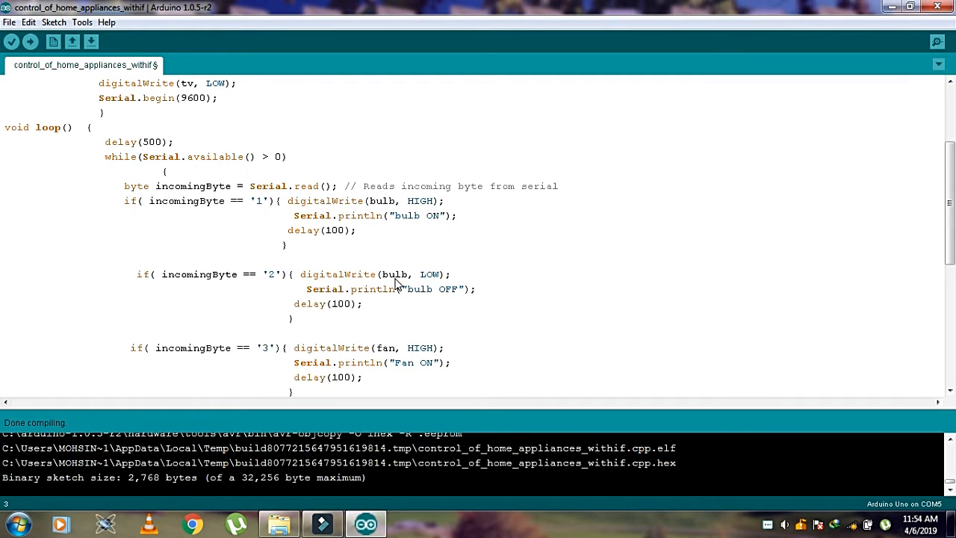
scroll(down, 3)
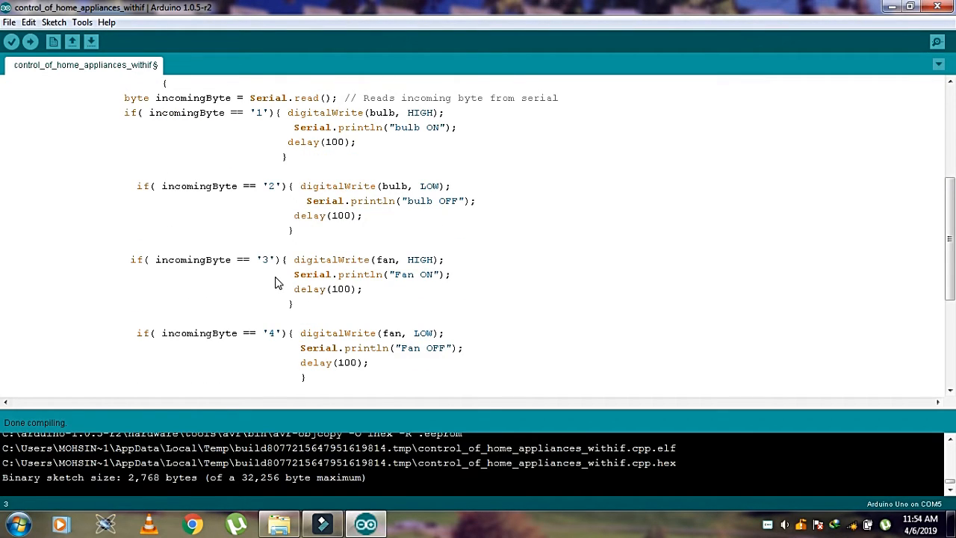
scroll(down, 3)
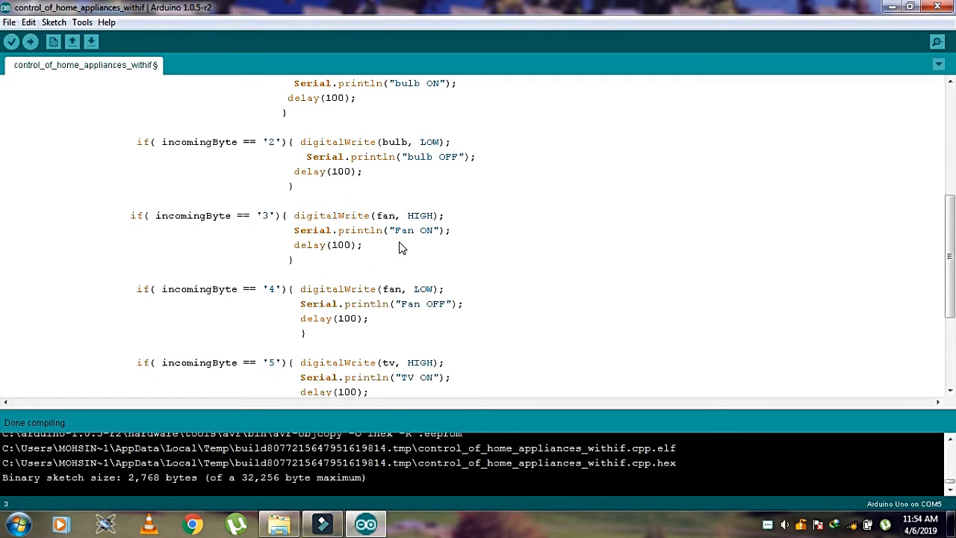
mouse_move(397, 251)
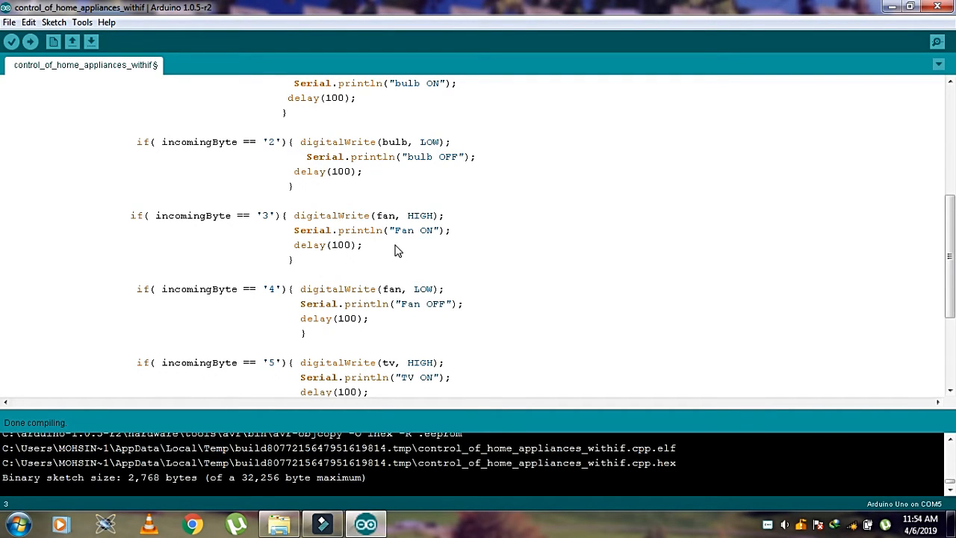
scroll(down, 3)
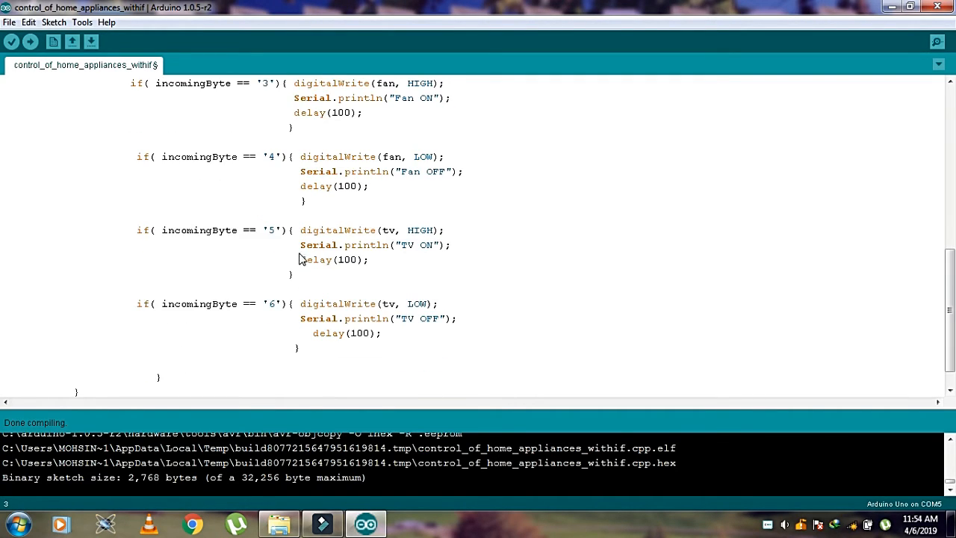
mouse_move(448, 269)
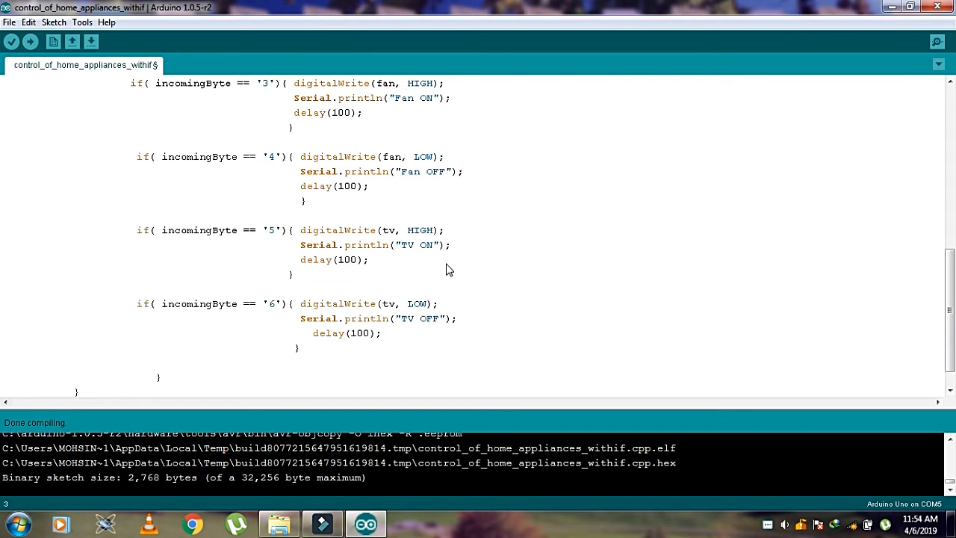
mouse_move(456, 263)
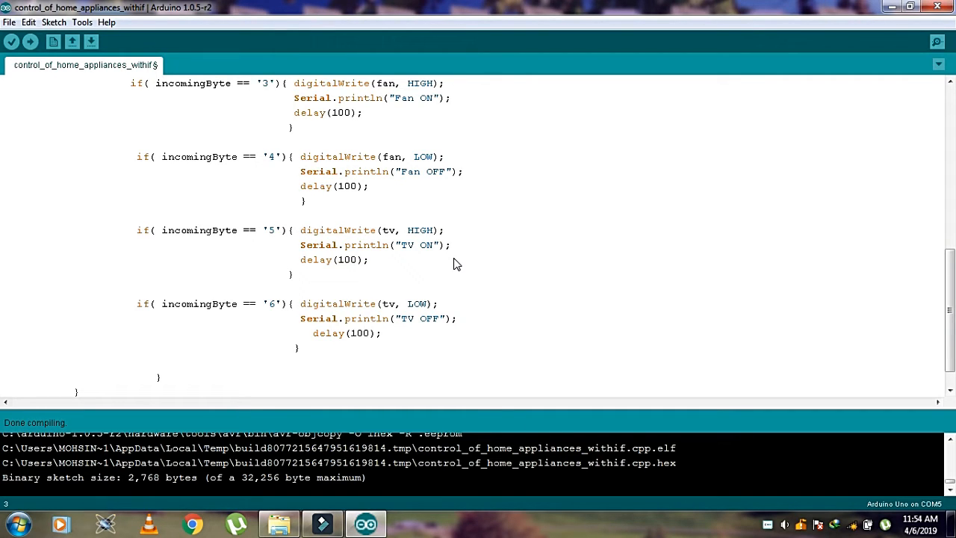
scroll(up, 3)
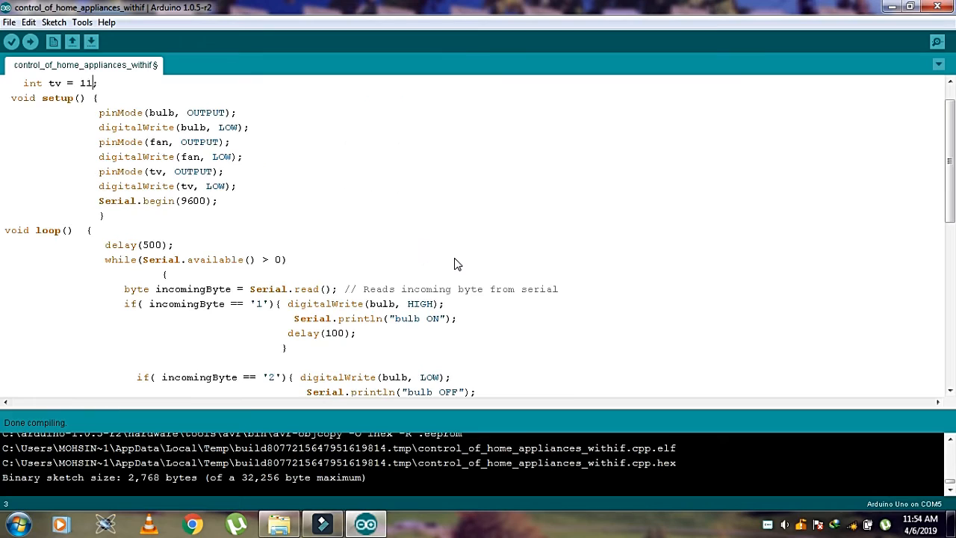
Step: Upload the sketch with bulb 13, fan 12 and TV 11 to the Arduino Uno on COM5
scroll(up, 3)
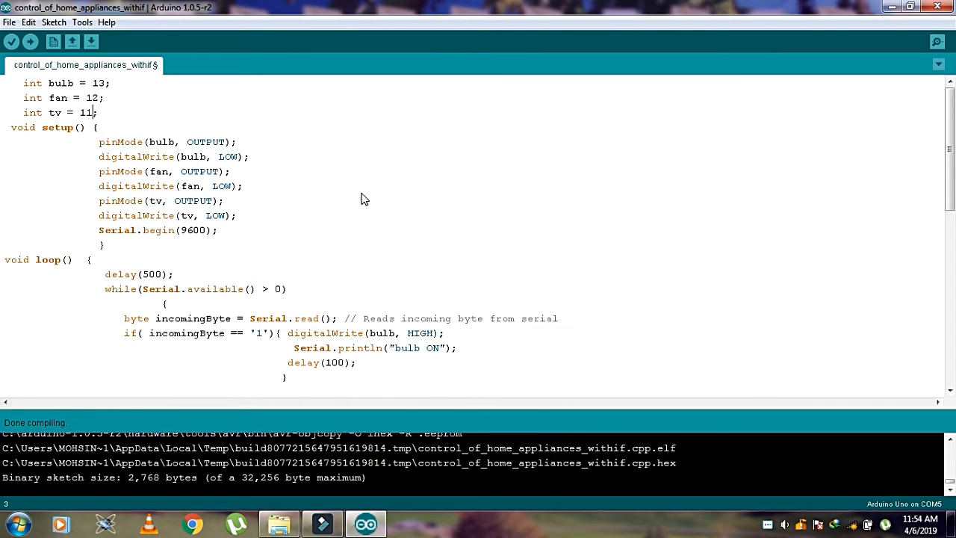
mouse_move(30, 42)
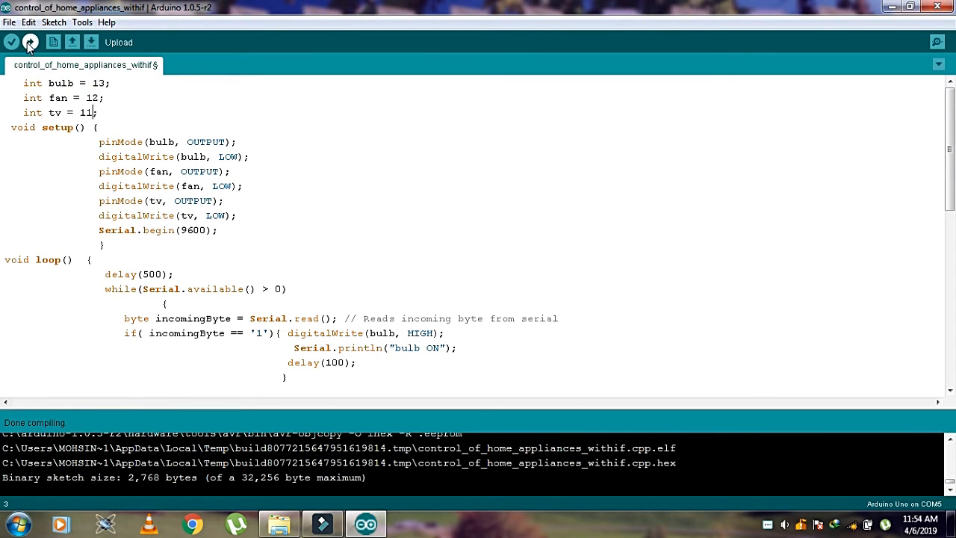
click(11, 41)
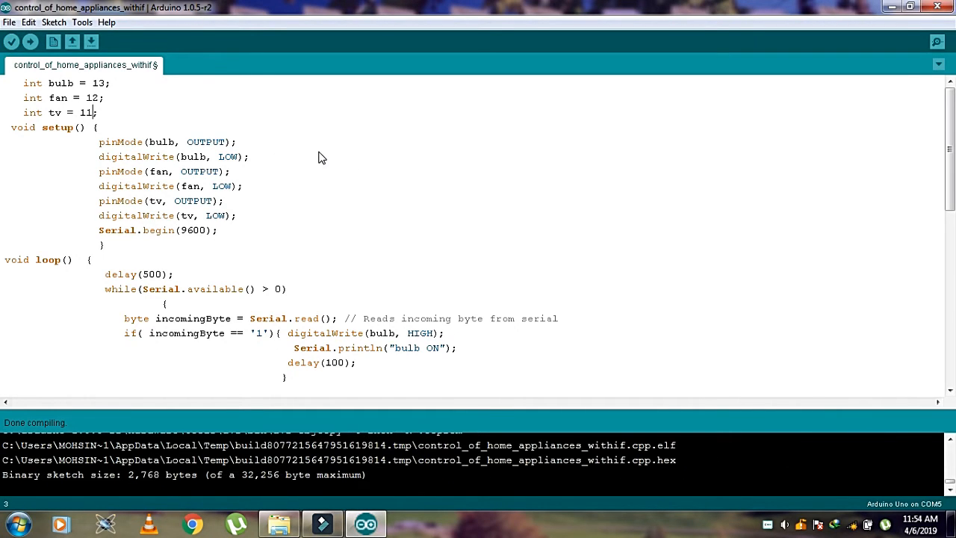
mouse_move(221, 123)
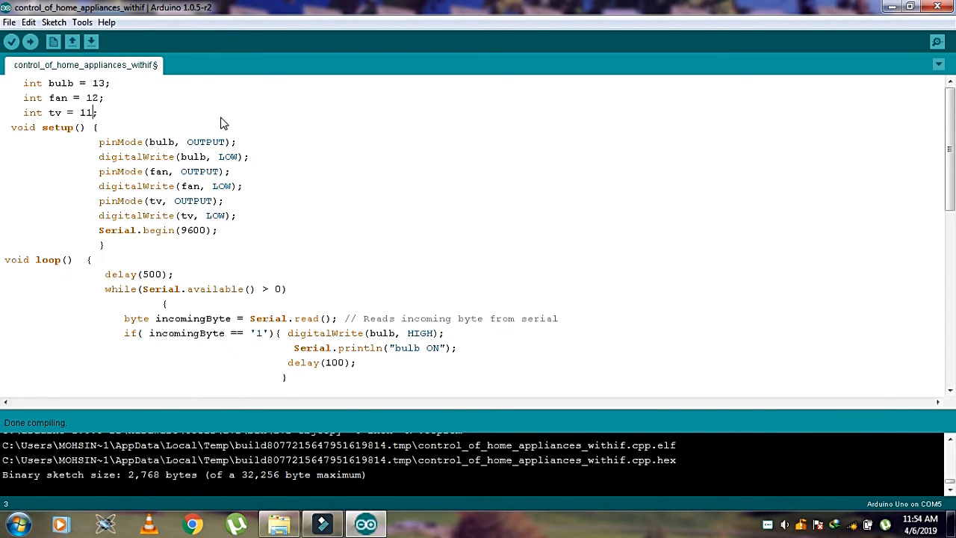